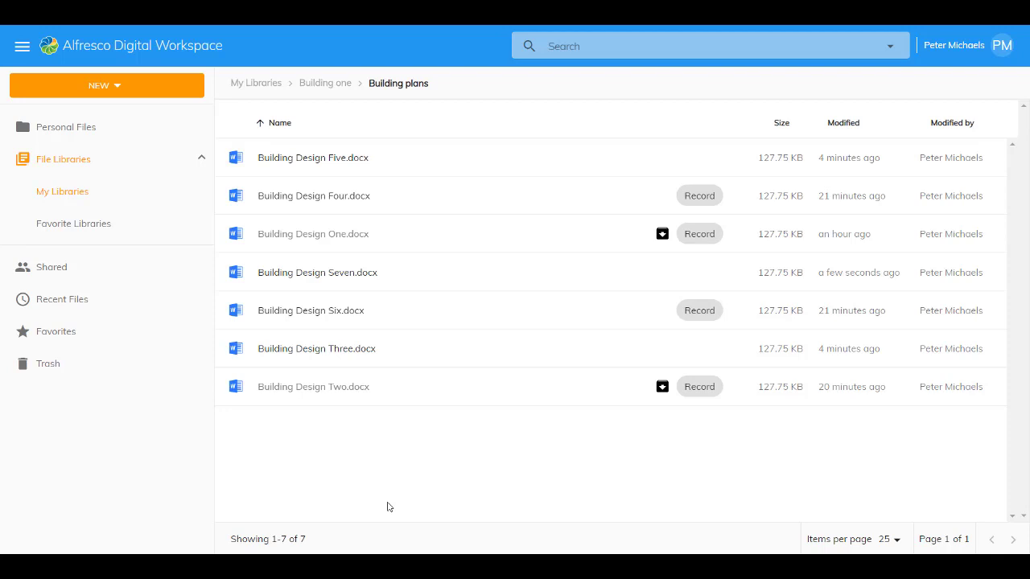
mouse_move(365, 409)
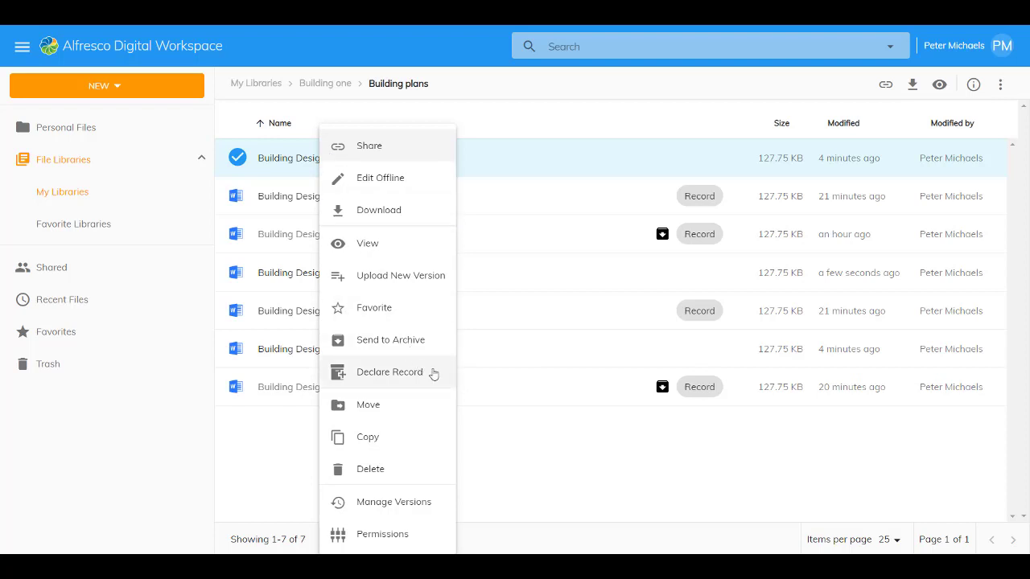
mouse_move(434, 373)
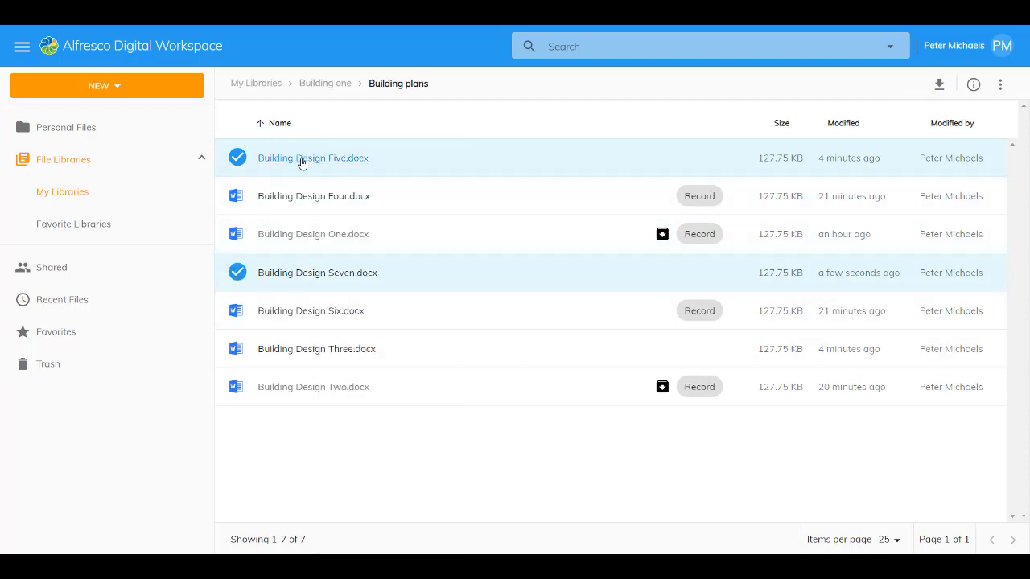
Declare Building Design Five.docx and Seven.docx as records, then reselect Five
right_click(312, 158)
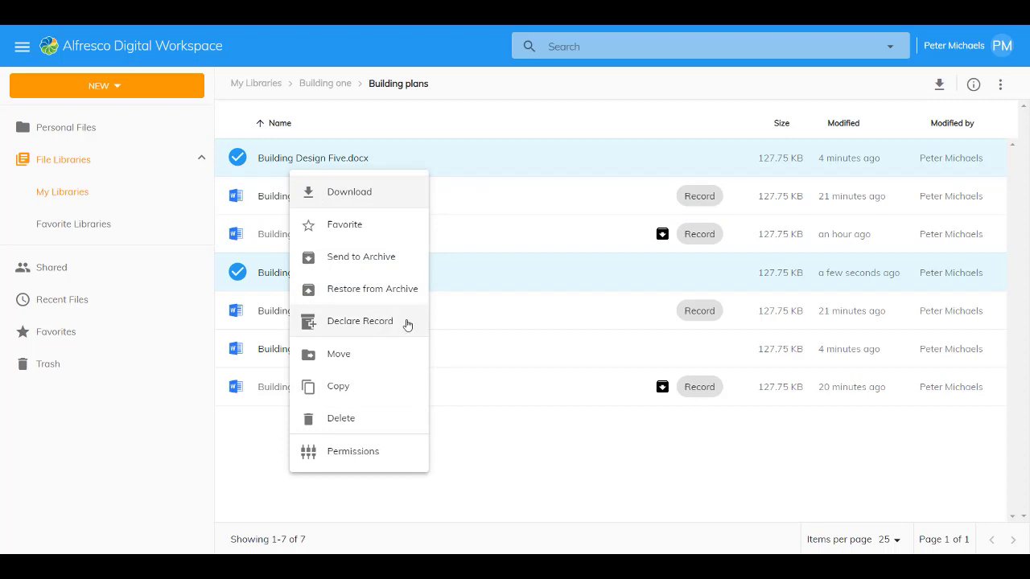
left_click(359, 321)
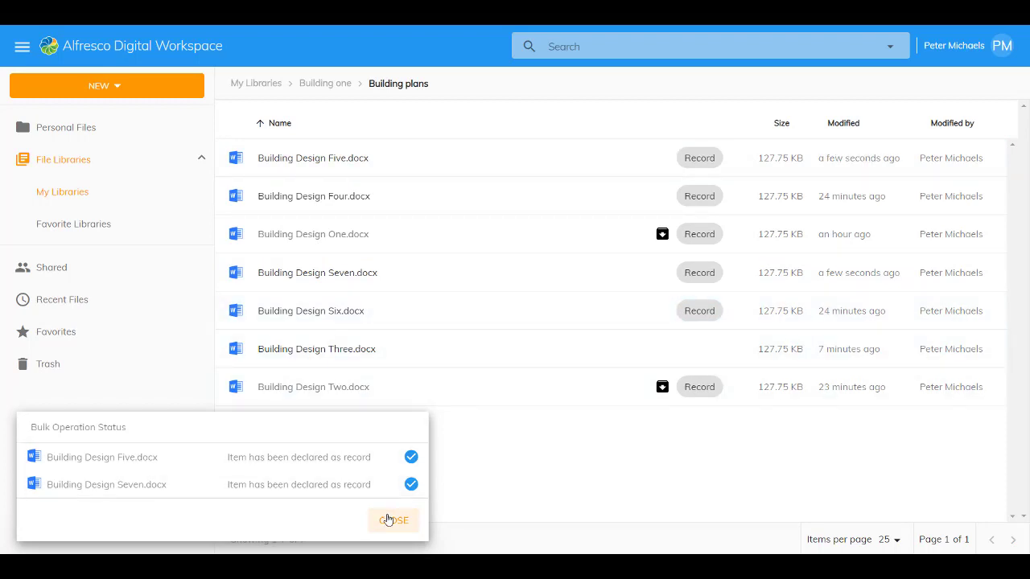
left_click(392, 521)
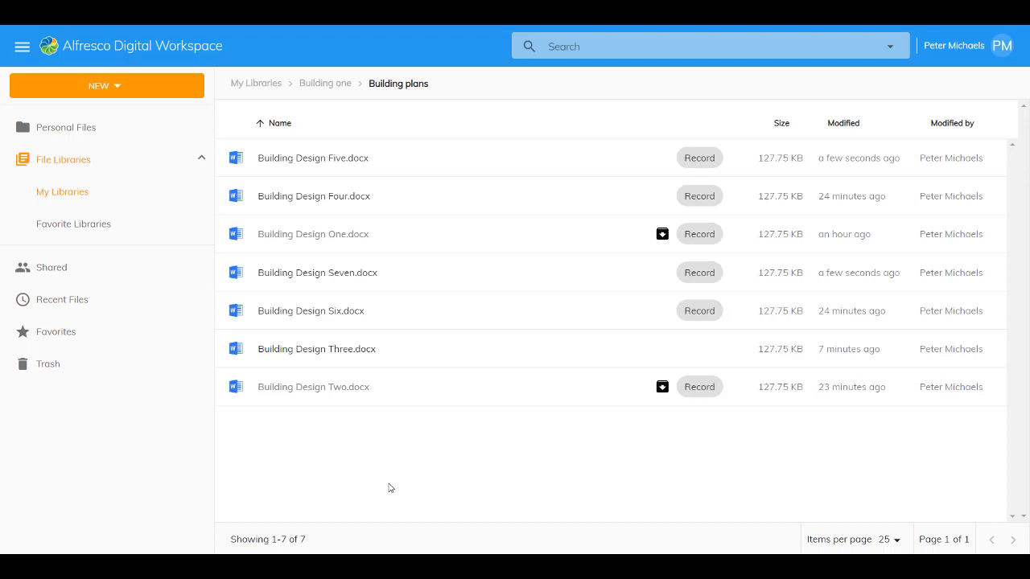
left_click(236, 158)
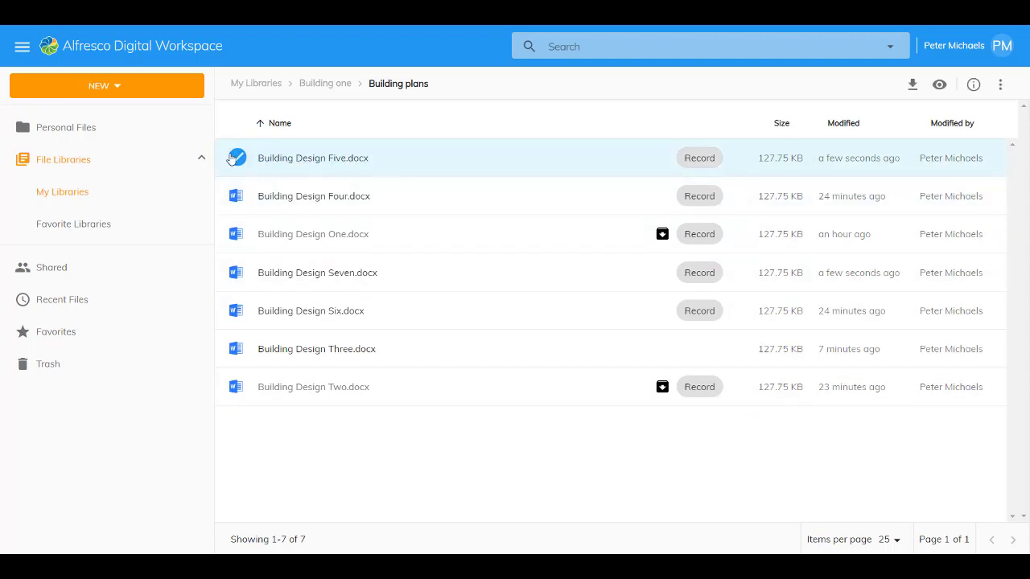
Send Building Design Five.docx and Four.docx to the archive and confirm
left_click(236, 158)
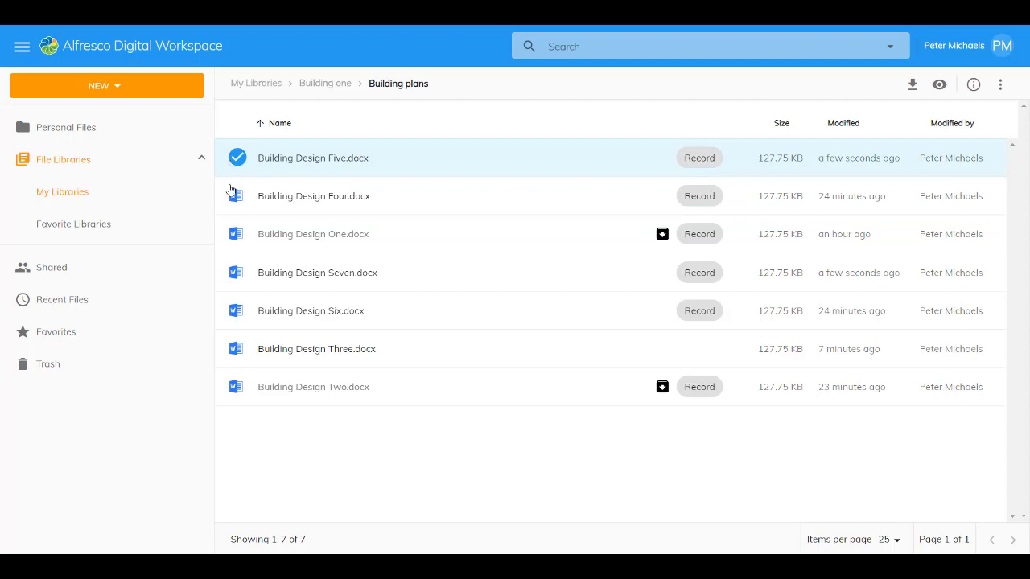
left_click(236, 196)
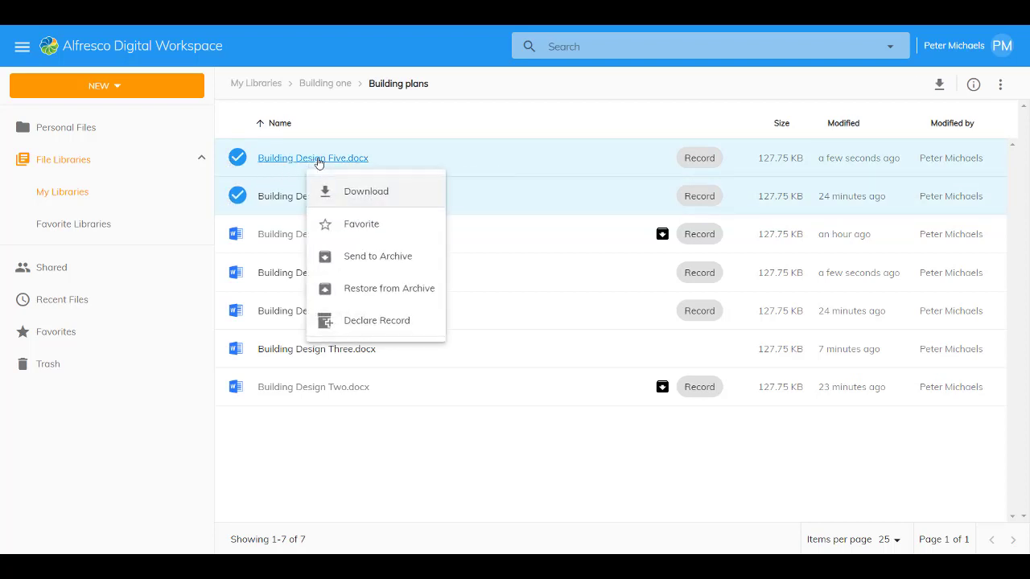
mouse_move(427, 259)
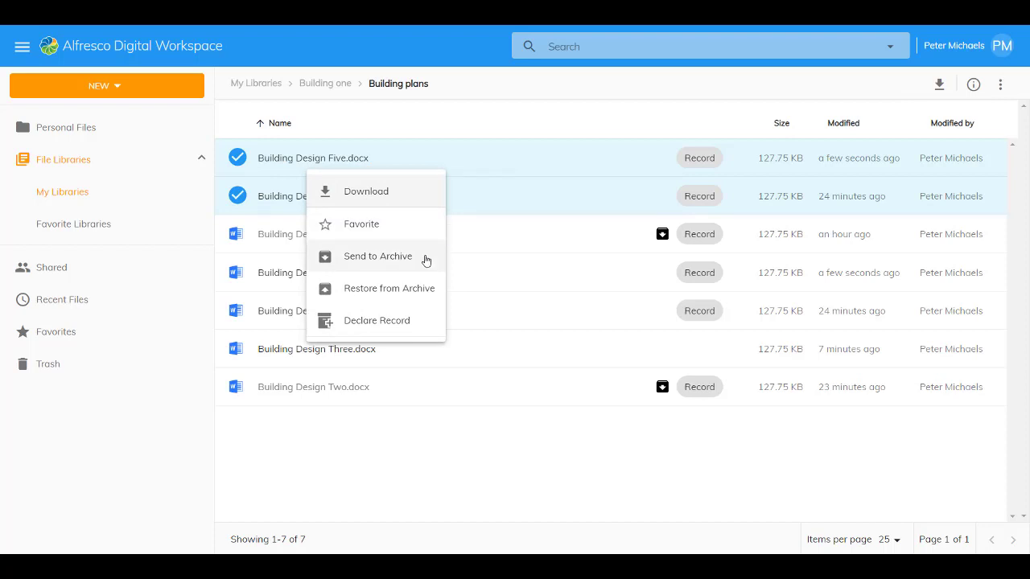
left_click(377, 256)
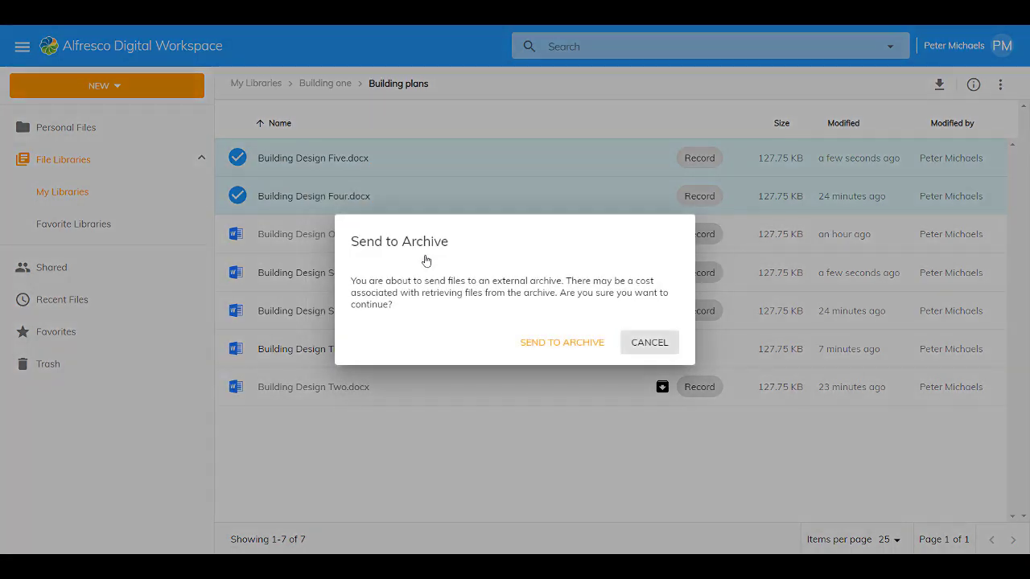
mouse_move(550, 348)
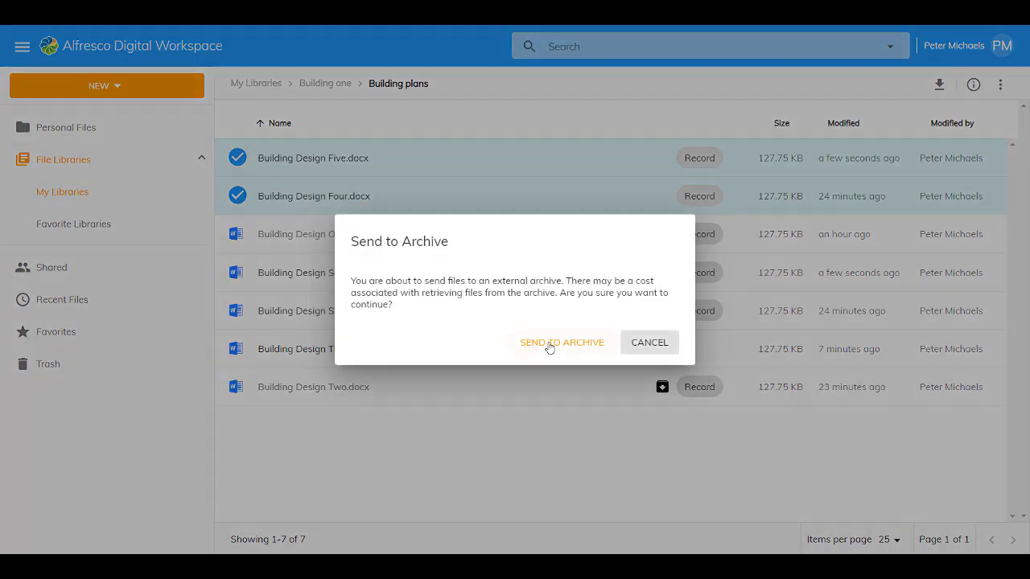
left_click(562, 342)
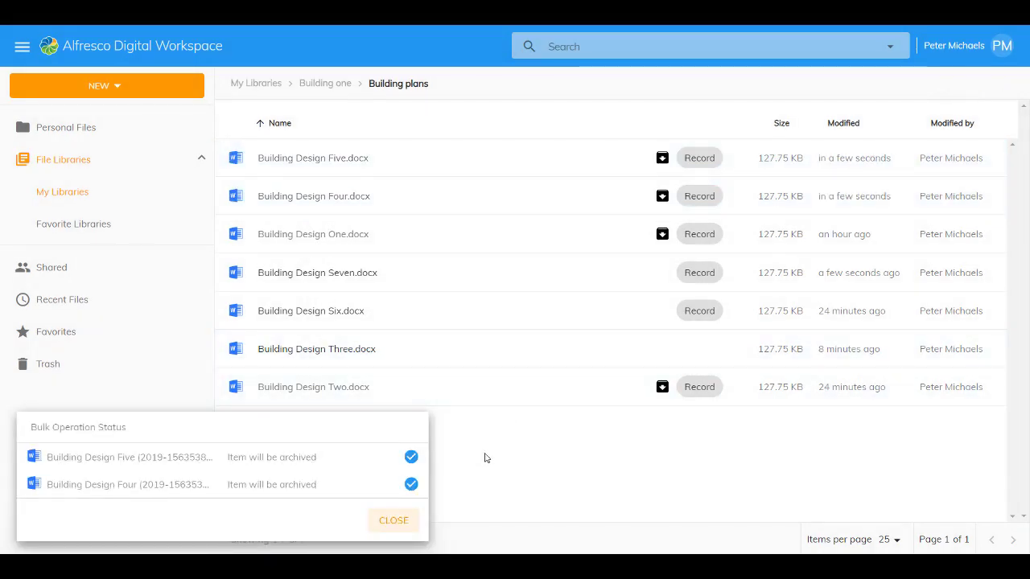
mouse_move(393, 519)
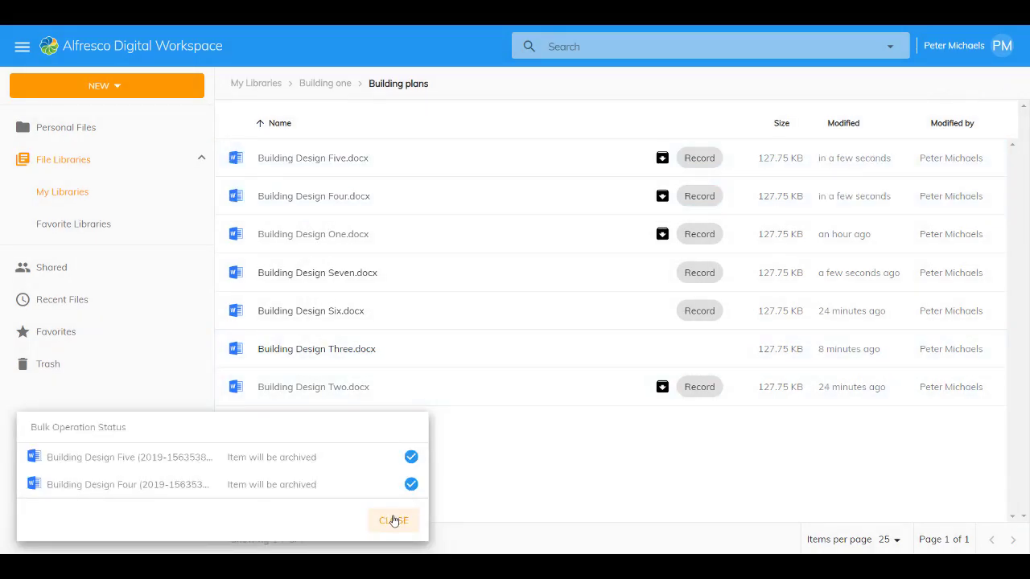
left_click(394, 520)
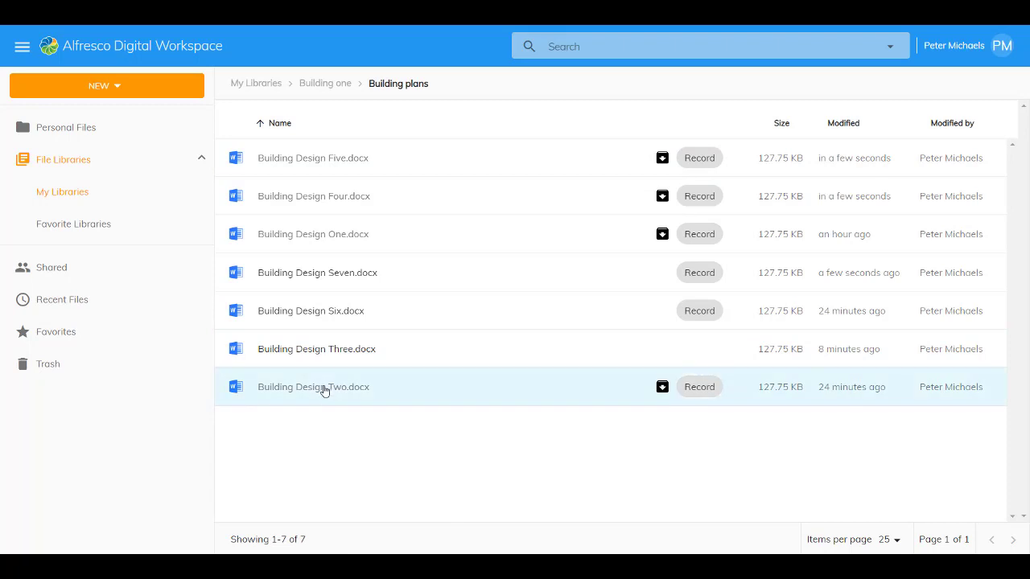
mouse_move(325, 390)
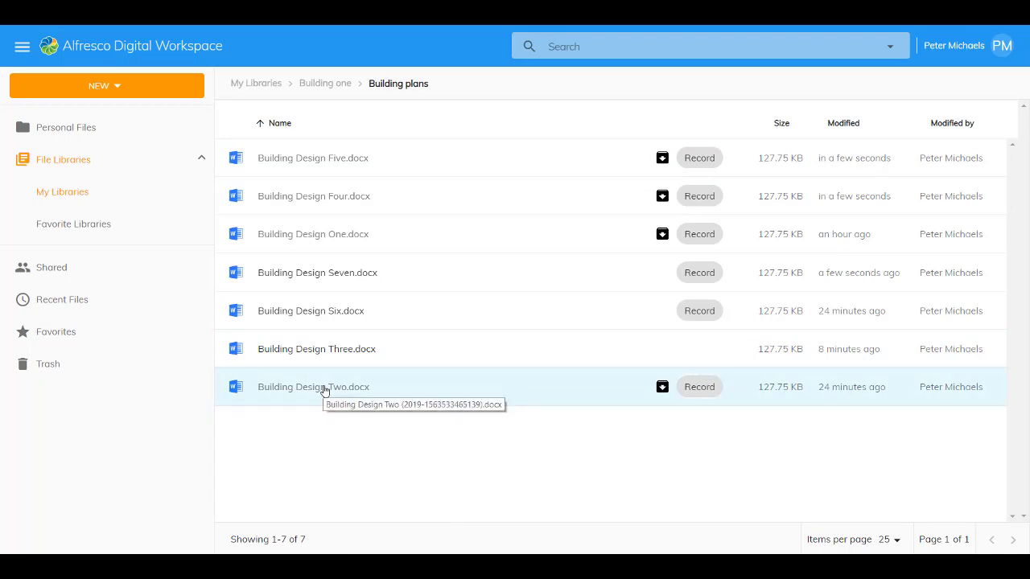
Restore Building Design Two.docx from archive at Slow speed for 1 day
left_click(236, 387)
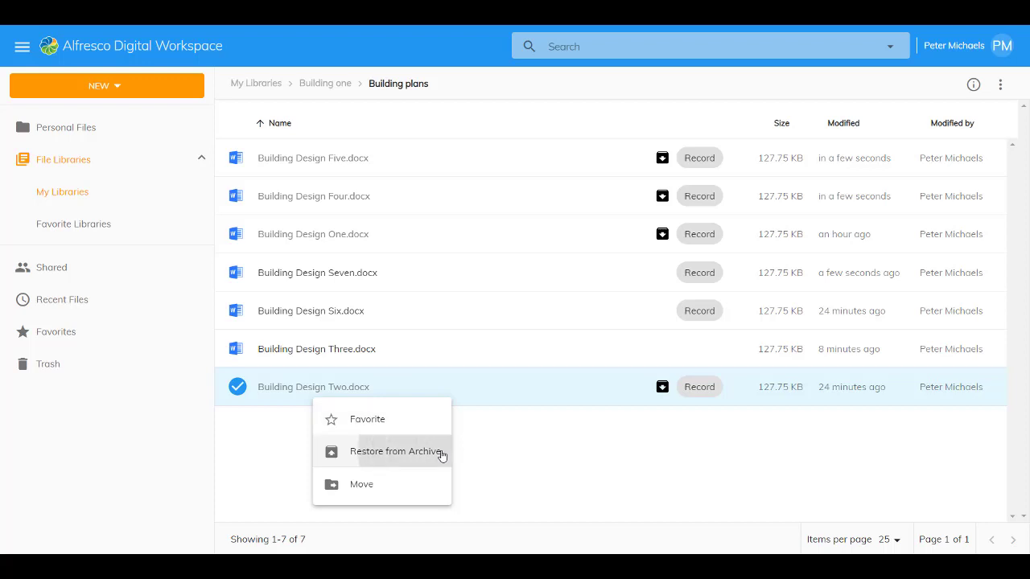
left_click(396, 451)
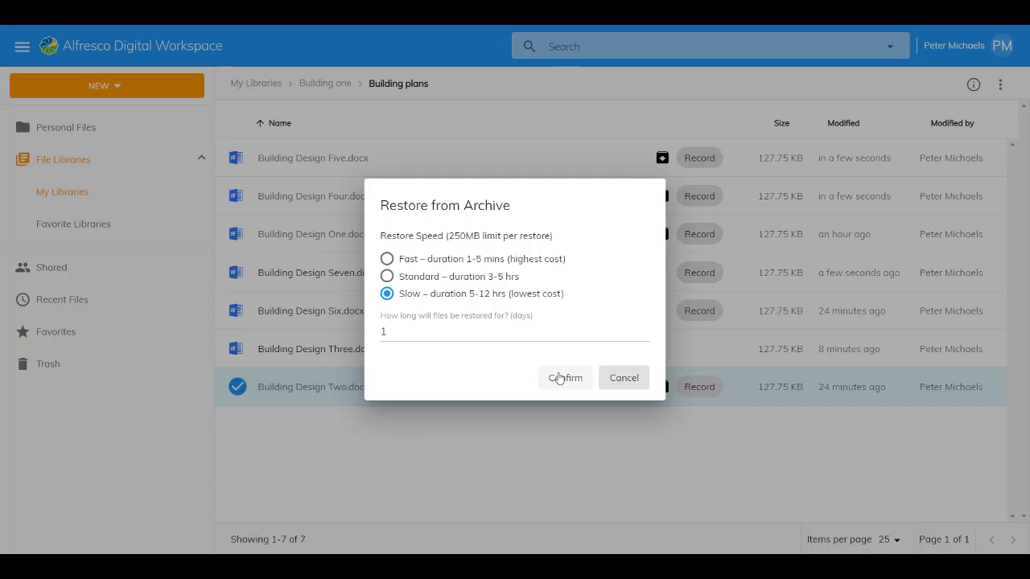
left_click(565, 378)
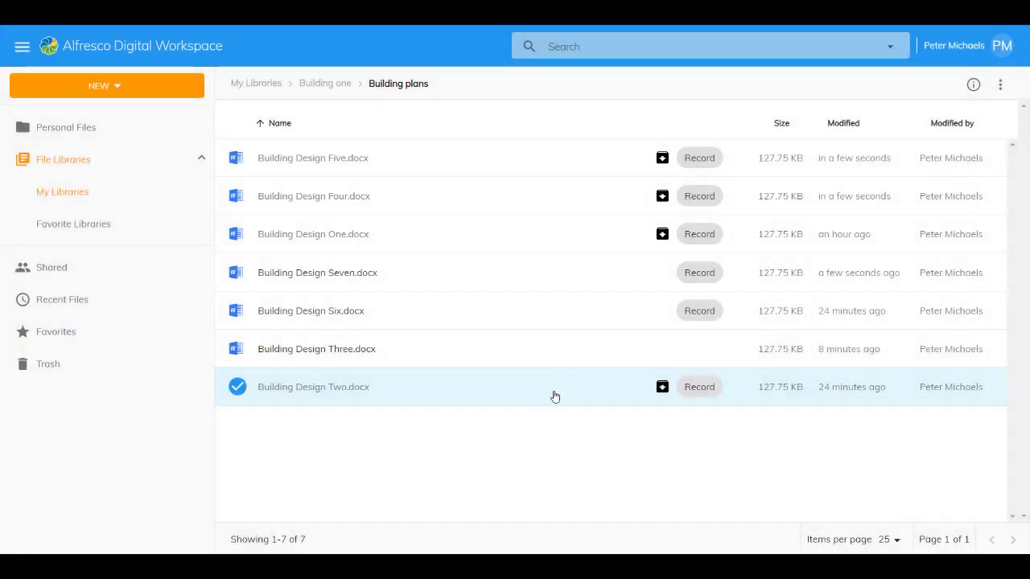